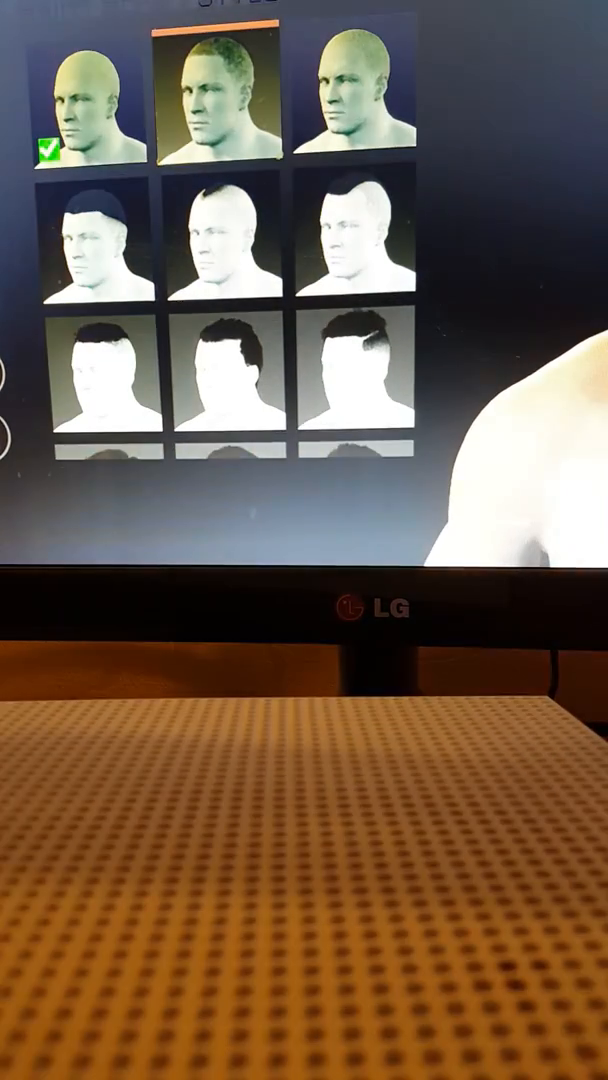
Step: Choose a short cropped hairstyle from the style grid in place of bald
{"action": "scroll", "scroll_direction": "down", "scroll_amount": 3}
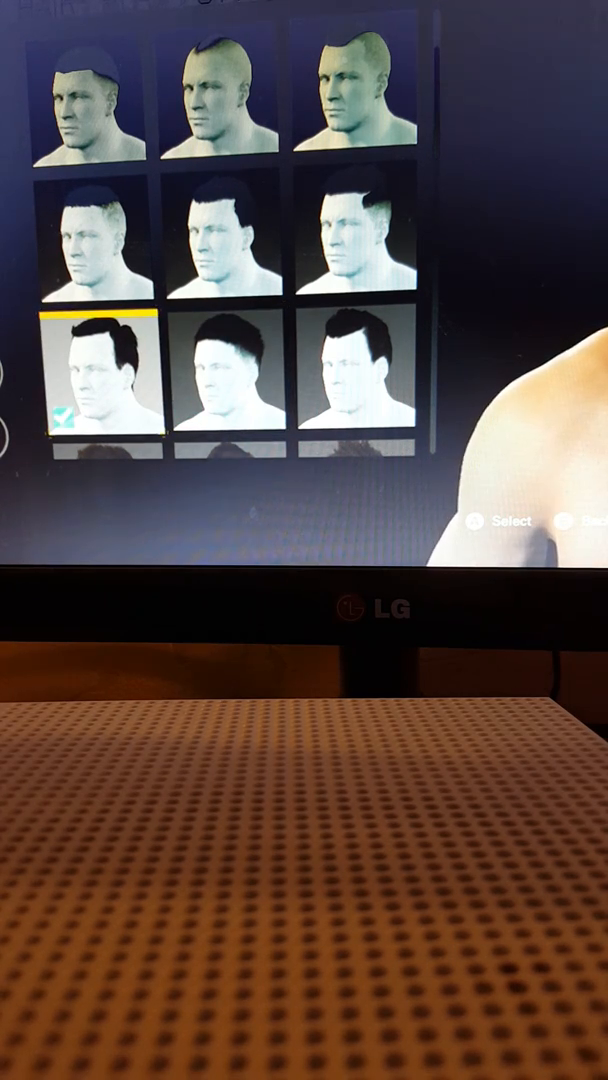
{"action": "key", "text": "Right"}
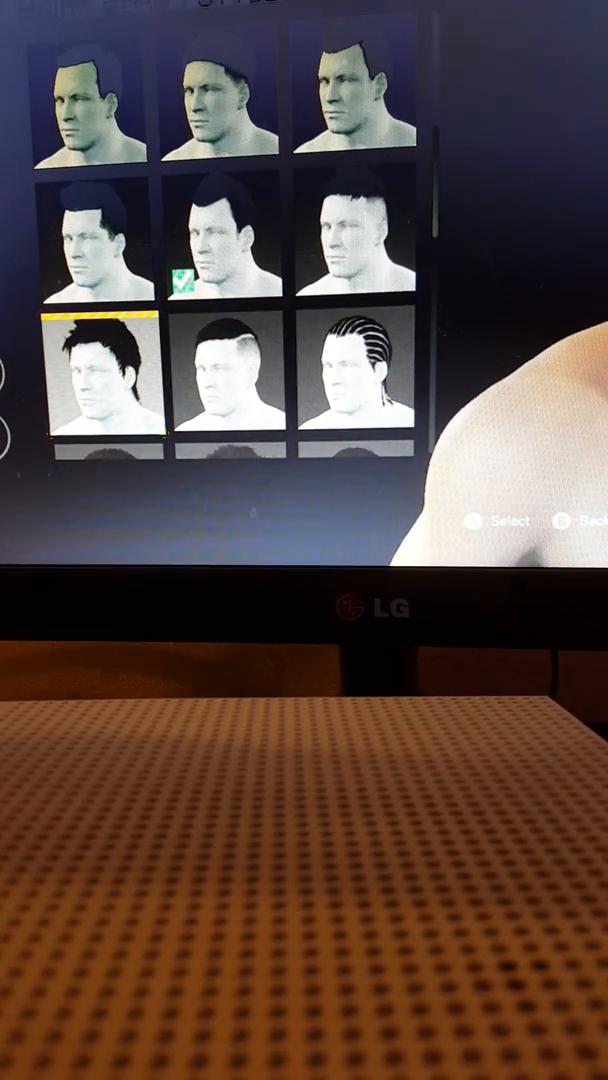
{"action": "scroll", "scroll_direction": "down", "scroll_amount": 3}
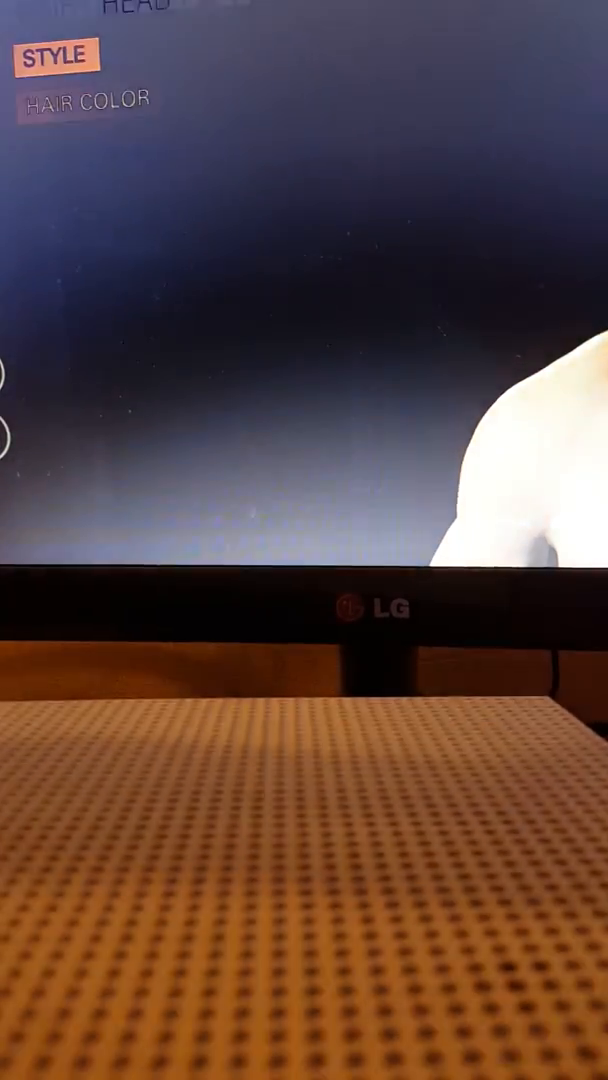
Step: Return to the Hair menu showing Style and Hair Color options
{"action": "left_click", "coordinate": [88, 100]}
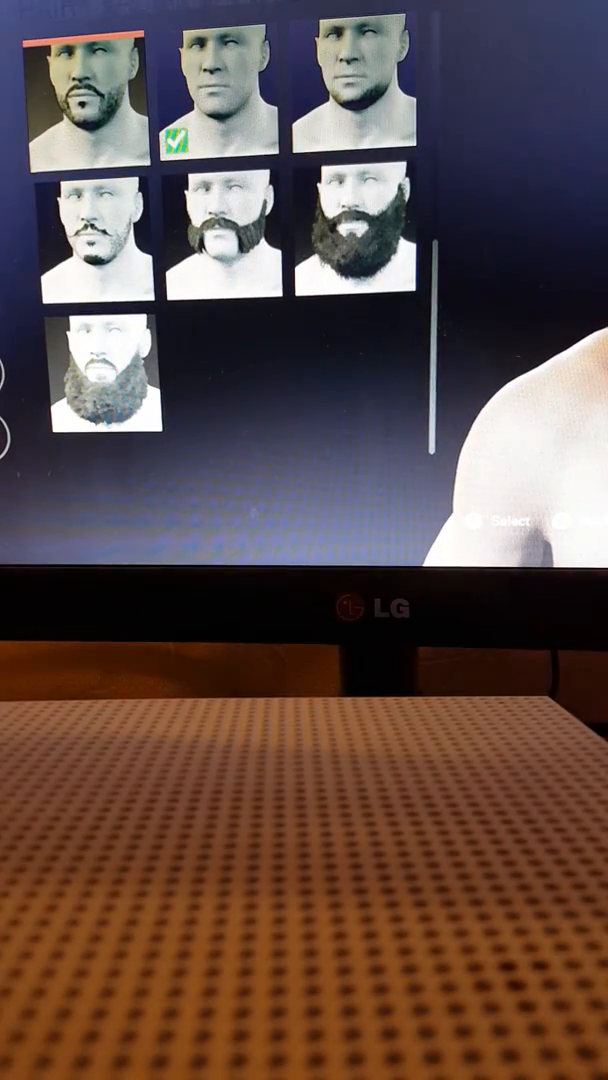
Step: Select the clean-shaven option from the facial hair grid
{"action": "left_click", "coordinate": [84, 90]}
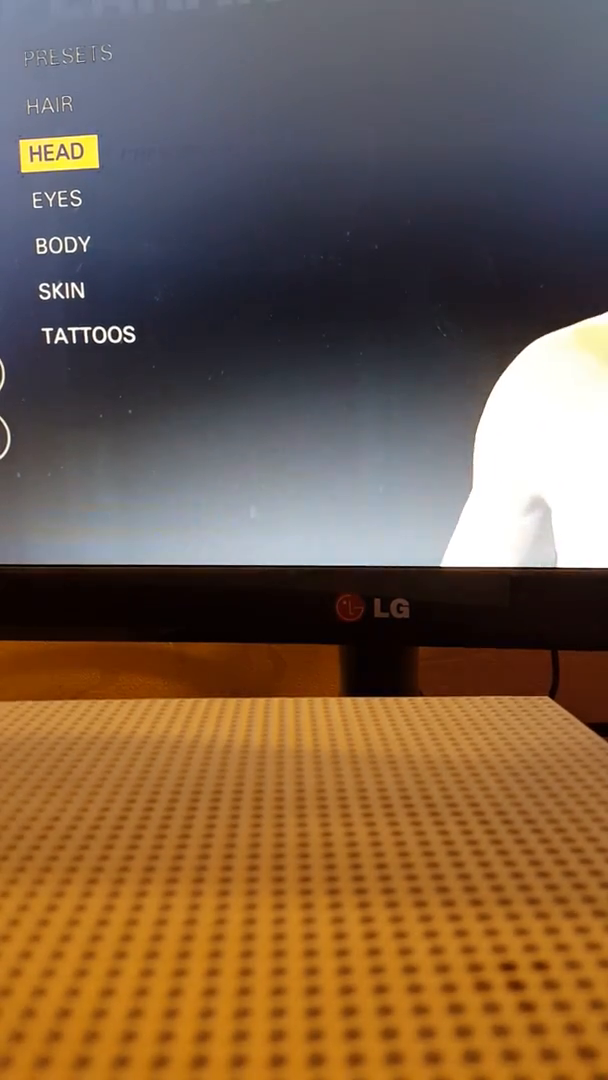
{"action": "left_click", "coordinate": [56, 152]}
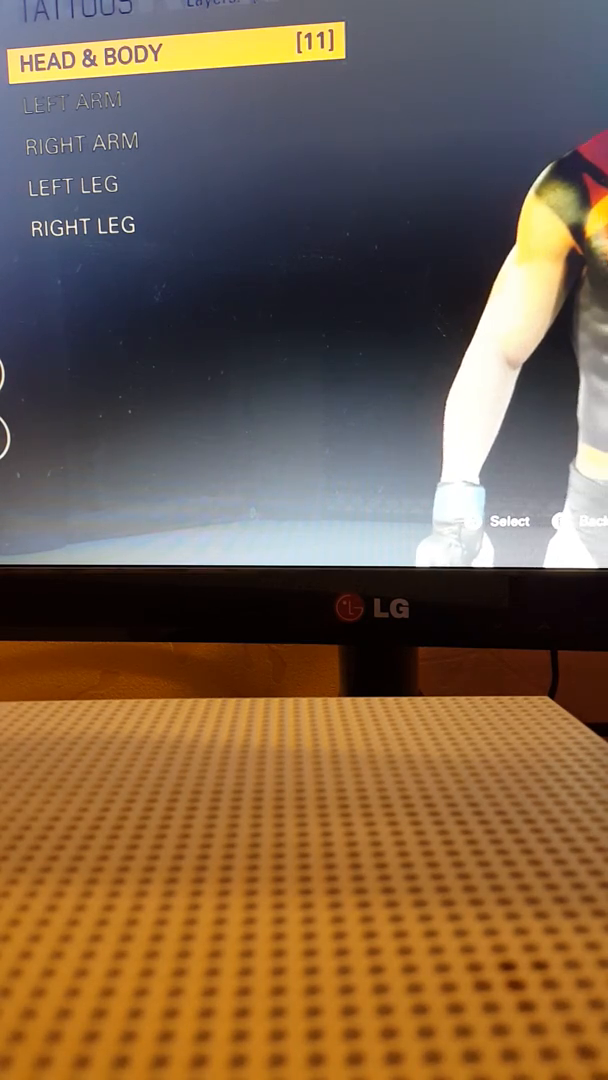
Step: Add a twelfth Head & Body tattoo layer with the circular design
{"action": "left_click", "coordinate": [84, 52]}
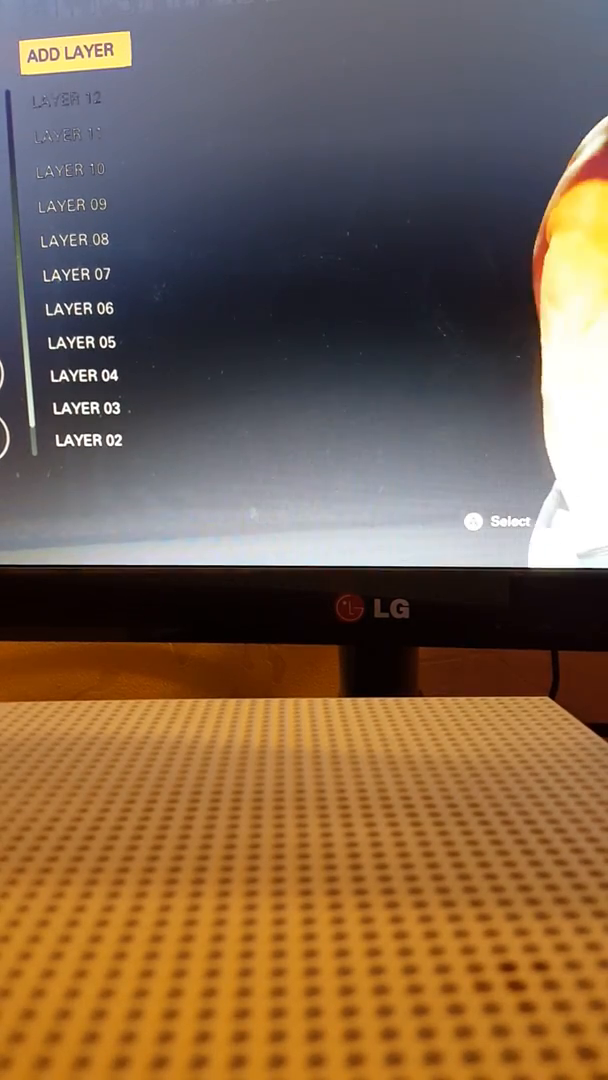
{"action": "left_click", "coordinate": [76, 240]}
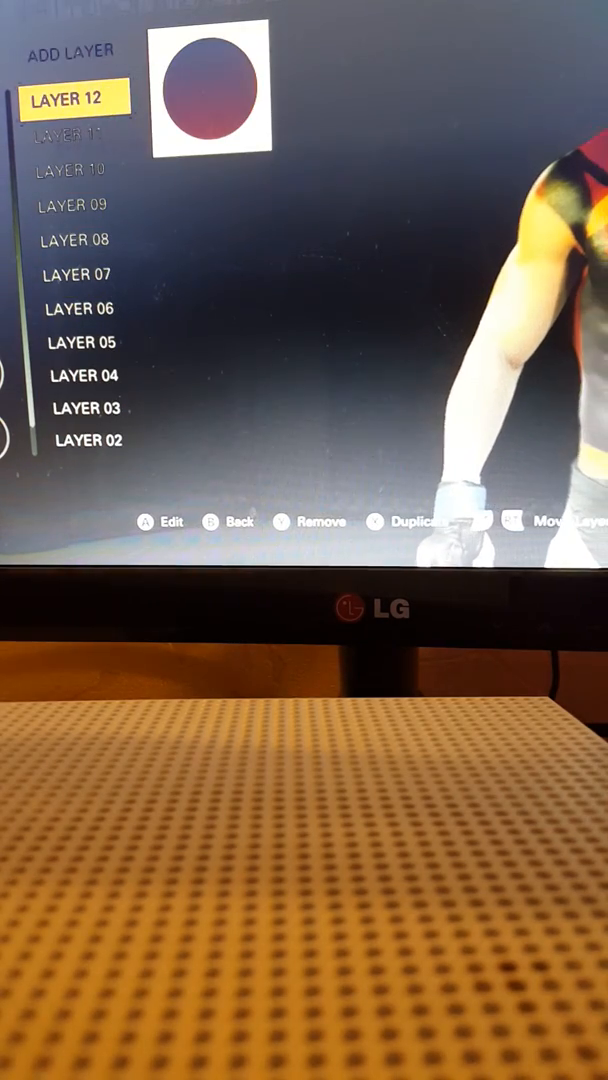
Step: Leave the layer editor for the tattoo region list and add a right-arm tattoo
{"action": "key", "text": "Up"}
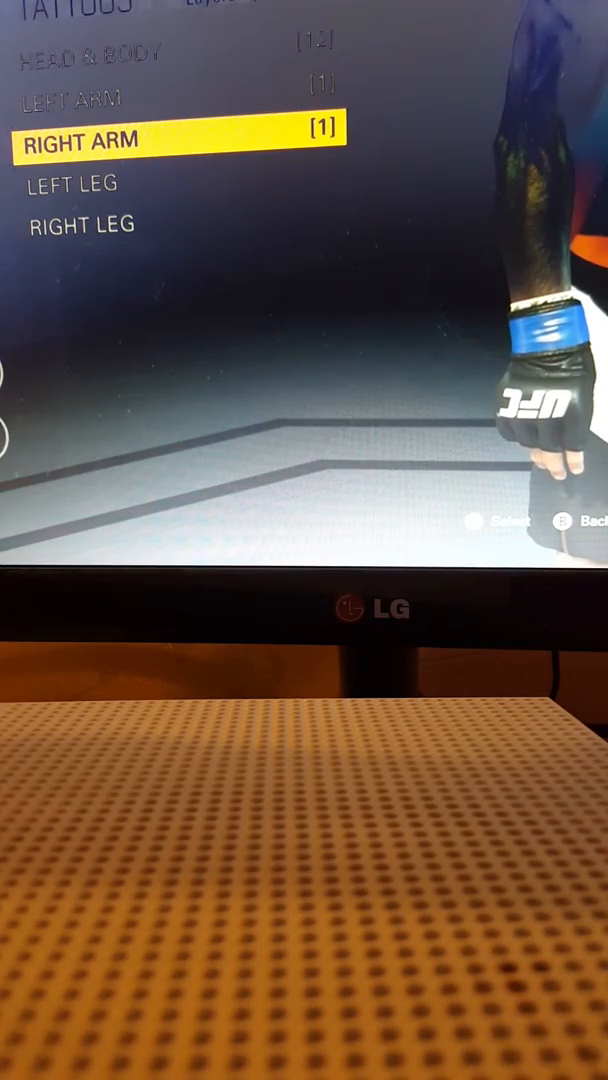
{"action": "key", "text": "Down"}
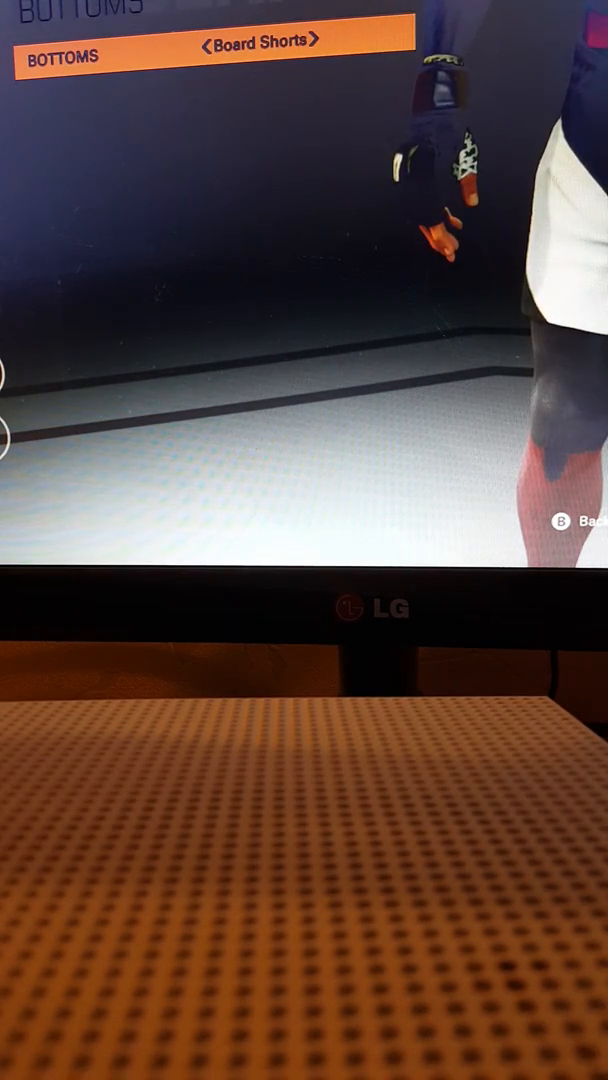
Step: Cycle the bottoms past the Vale Tudo styles and confirm Board Shorts
{"action": "left_click", "coordinate": [318, 46]}
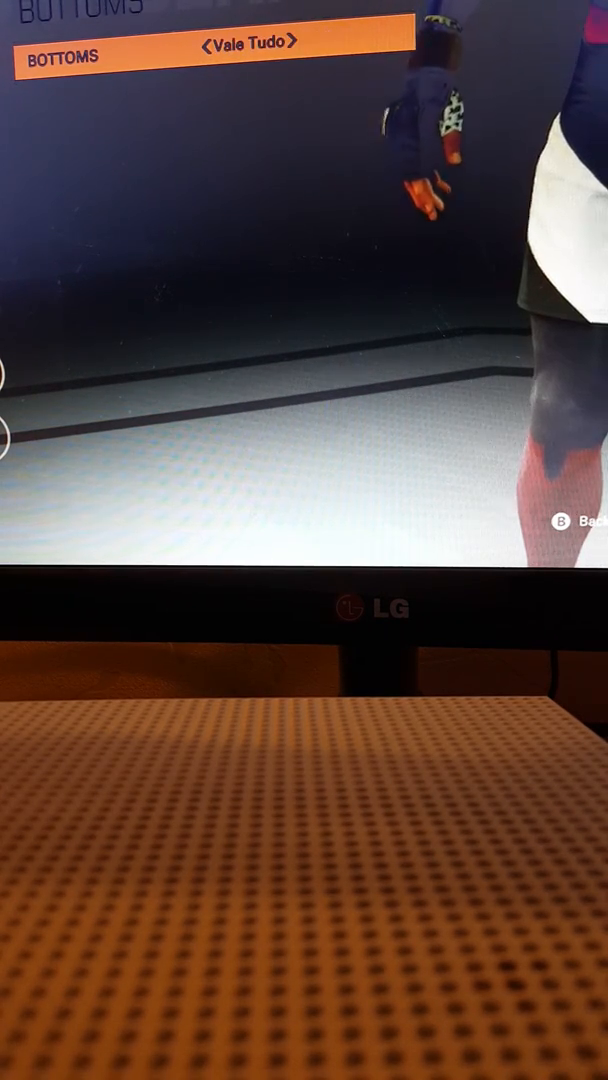
{"action": "left_click", "coordinate": [292, 56]}
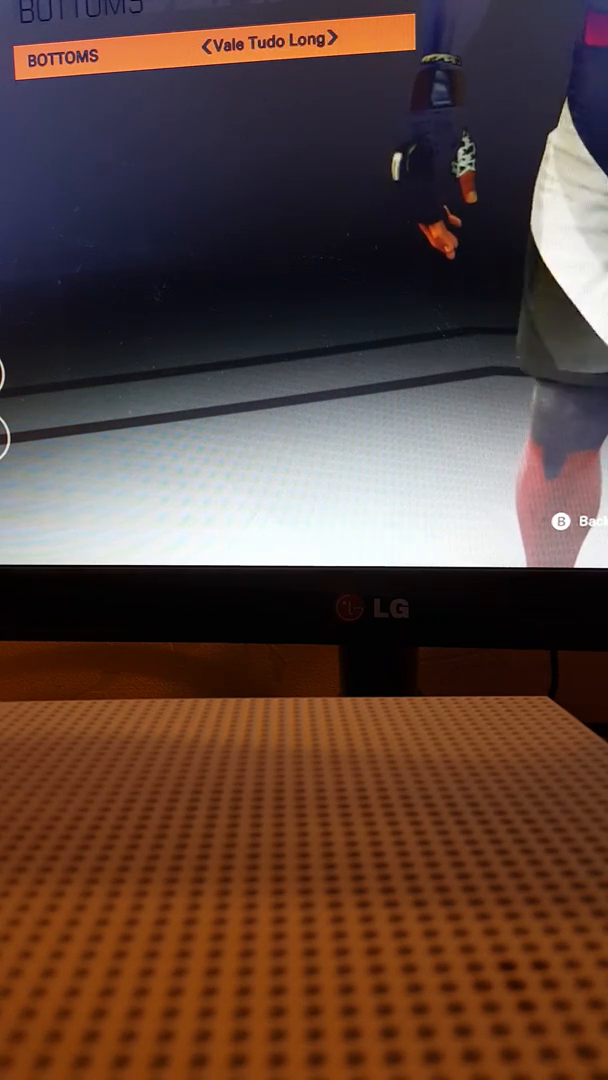
{"action": "left_click", "coordinate": [342, 40]}
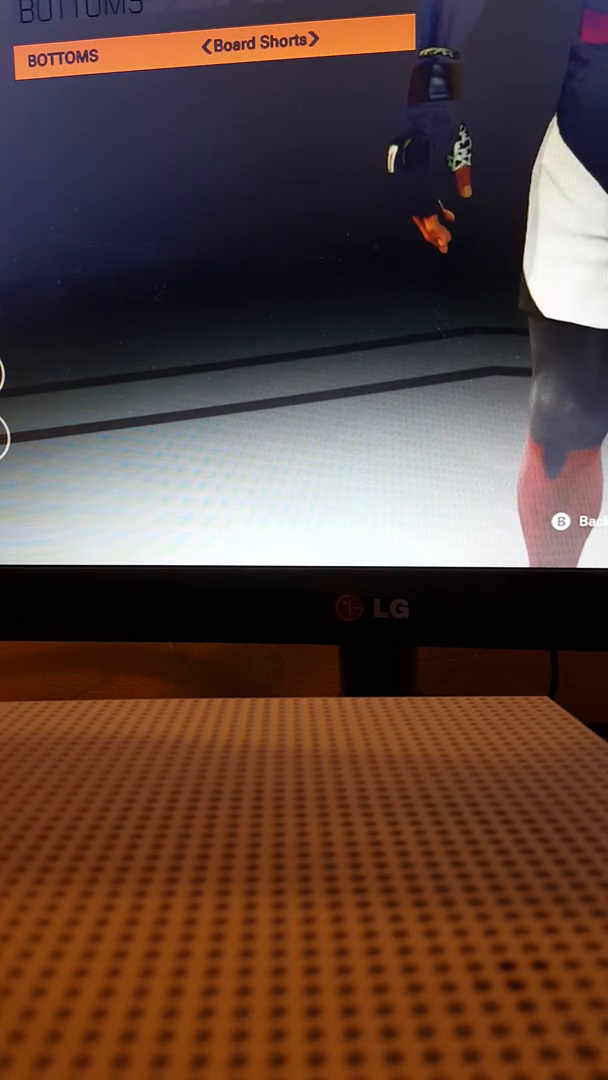
{"action": "left_click", "coordinate": [320, 44]}
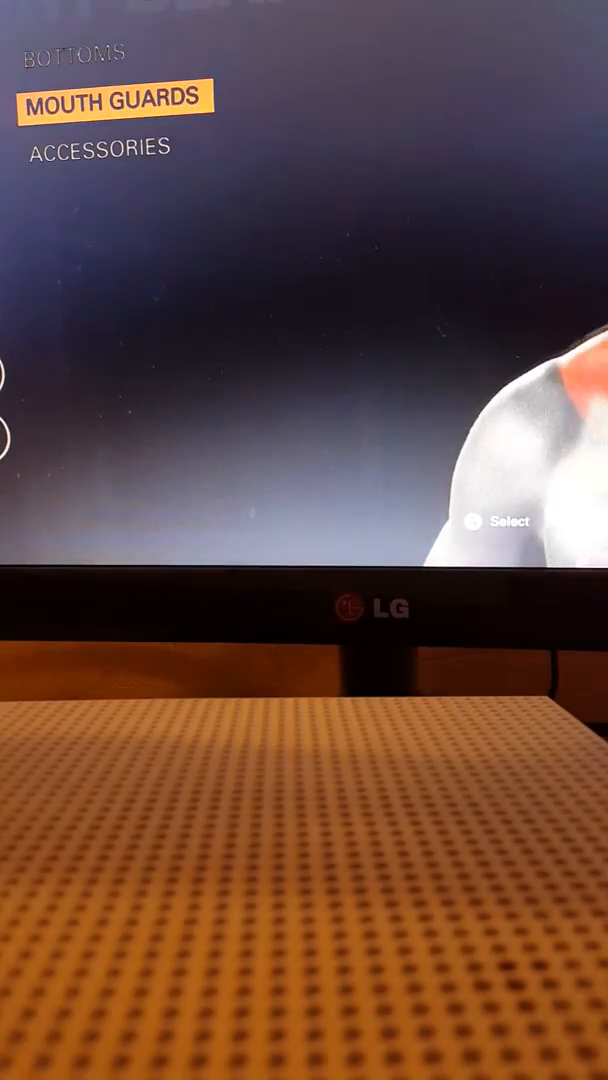
Step: Choose a flag-patterned mouth guard from the Mouth Guards grid
{"action": "left_click", "coordinate": [116, 100]}
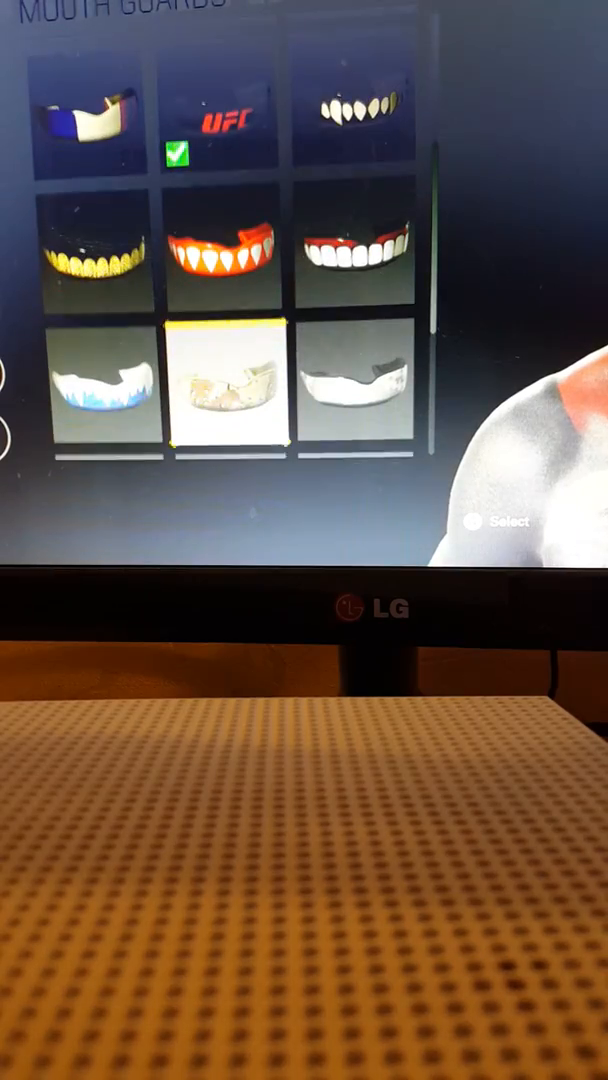
{"action": "scroll", "scroll_direction": "down", "scroll_amount": 3}
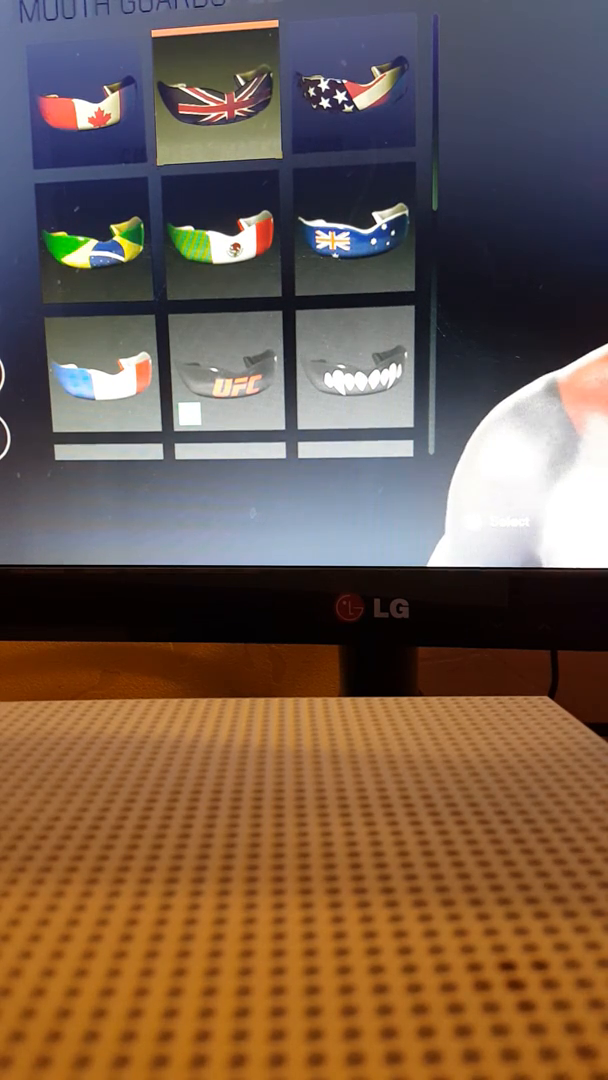
{"action": "left_click", "coordinate": [212, 100]}
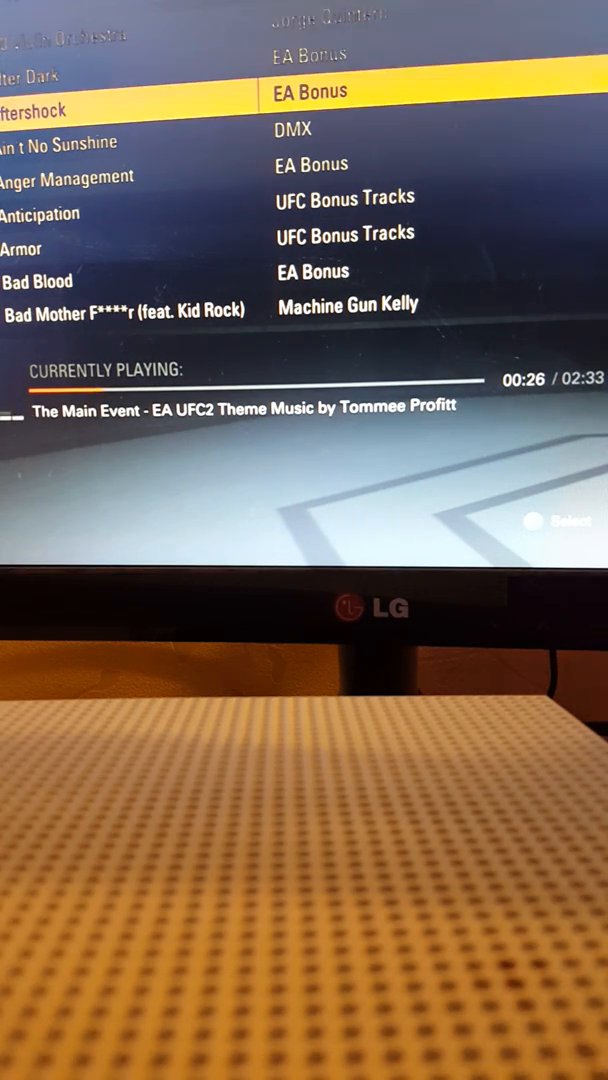
Step: Pick a walkout track and set the personality to Anthony Pettis
{"action": "key", "text": "up"}
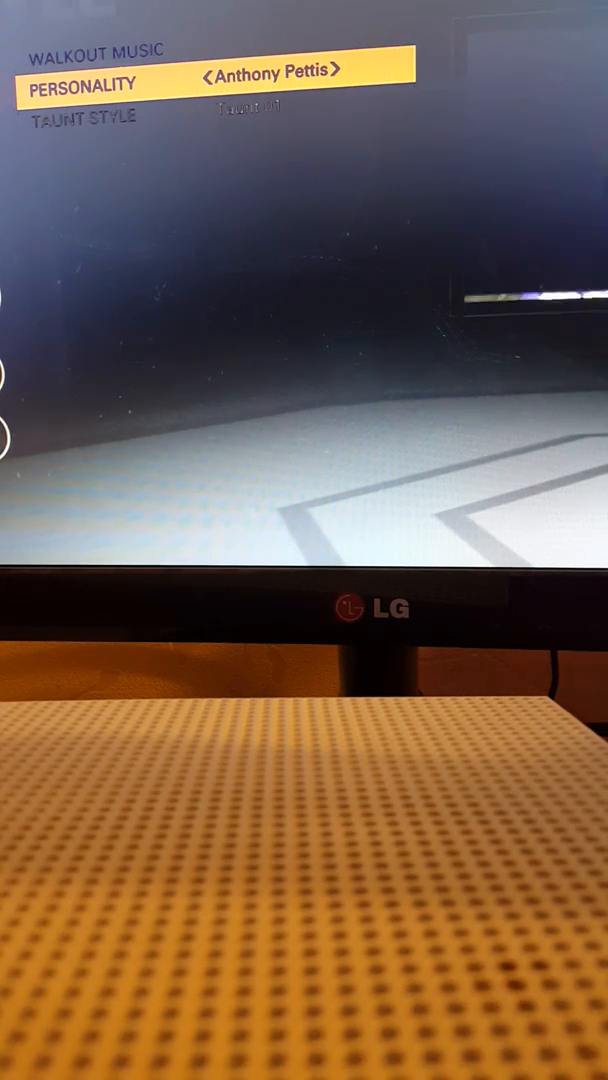
{"action": "key", "text": "down"}
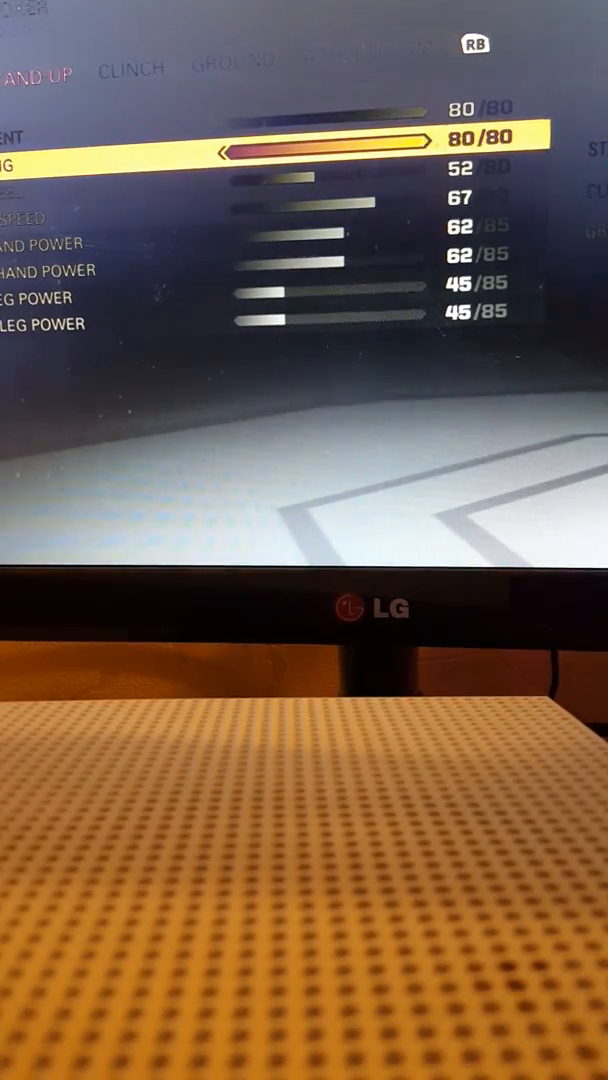
Step: Max the stand-up ratings: speed and upper ratings at 80, both power ratings at 85
{"action": "key", "text": "down"}
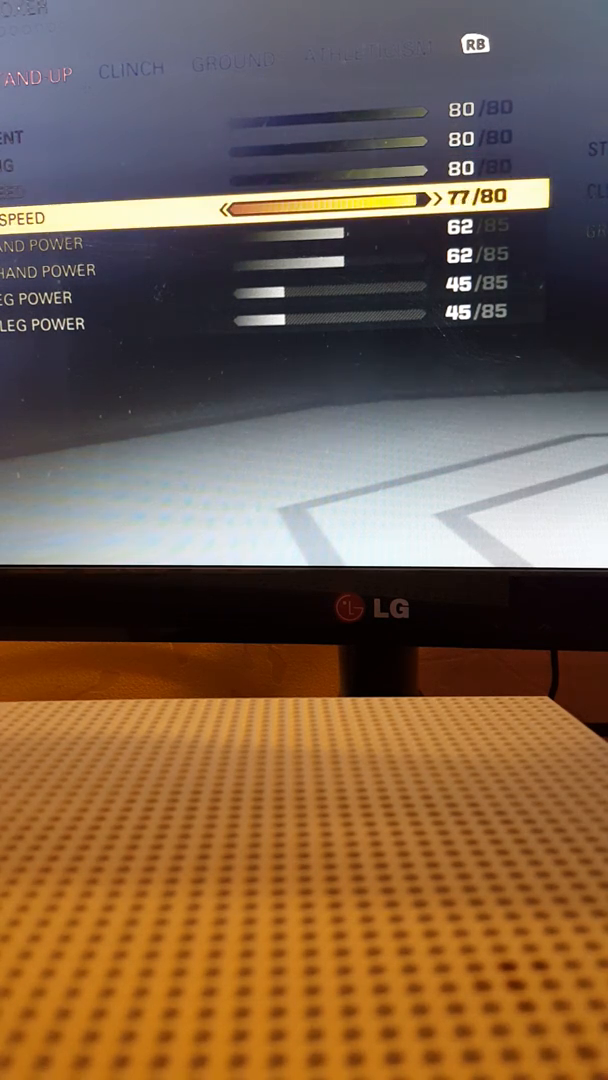
{"action": "key", "text": "down"}
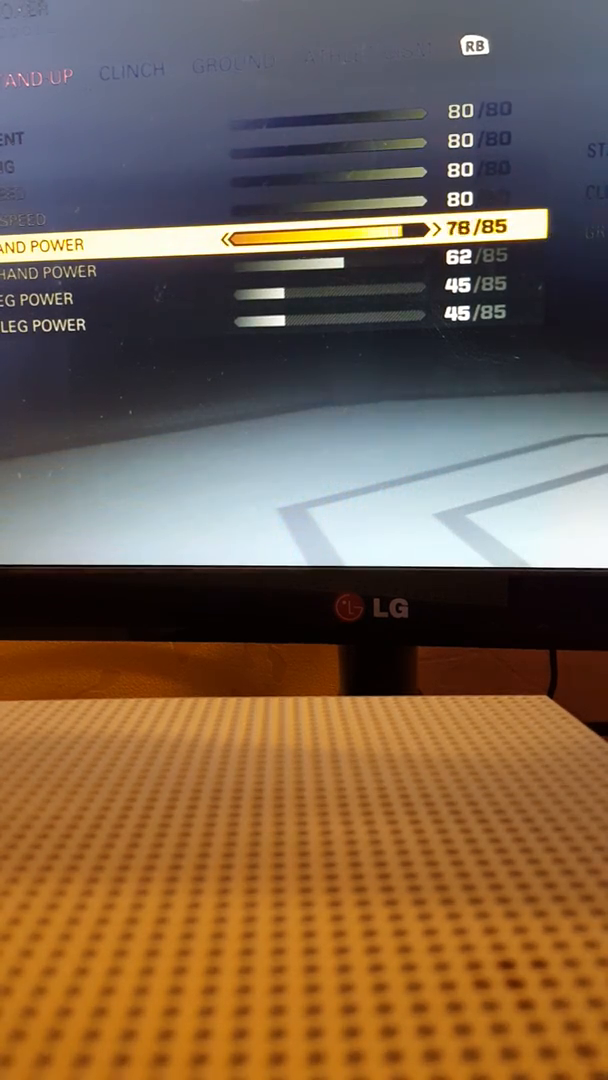
{"action": "key", "text": "down"}
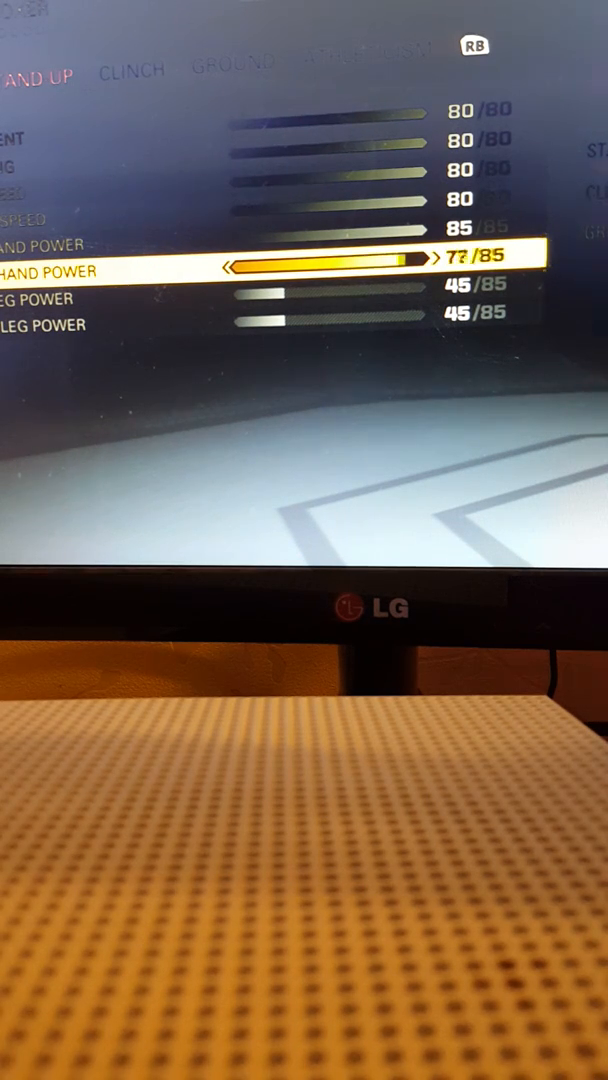
{"action": "key", "text": "down"}
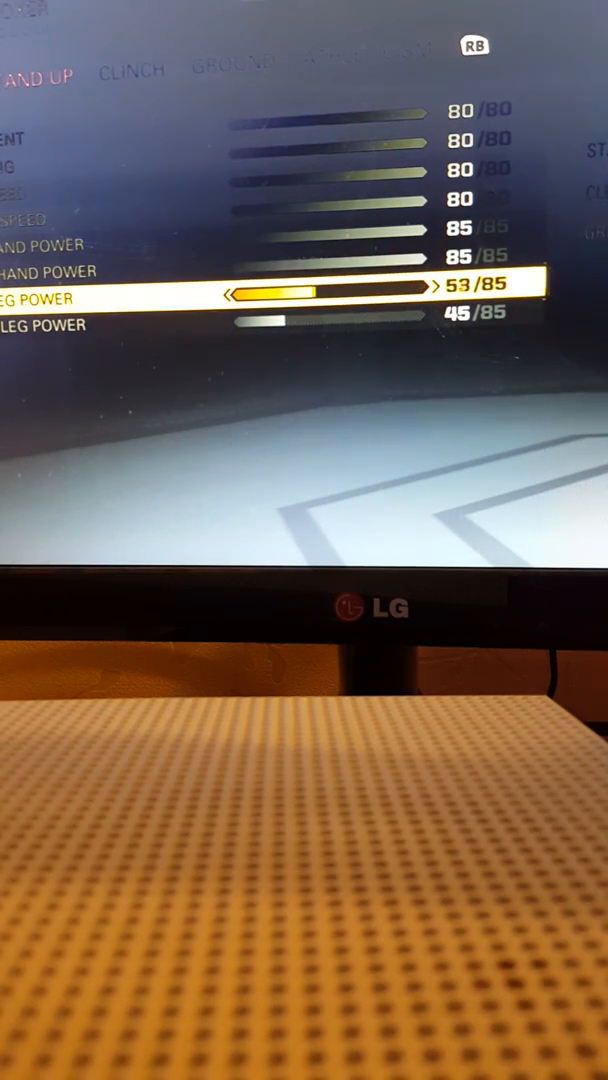
{"action": "key", "text": "right"}
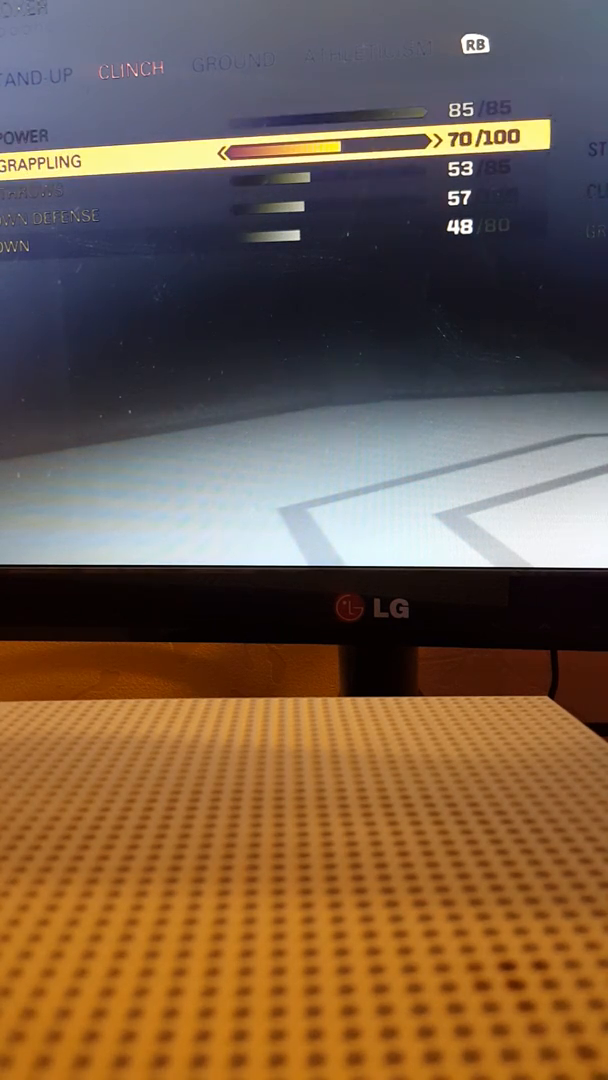
Step: Max the clinch ratings: grappling and takedown defense 100, throws and power 85
{"action": "key", "text": "down"}
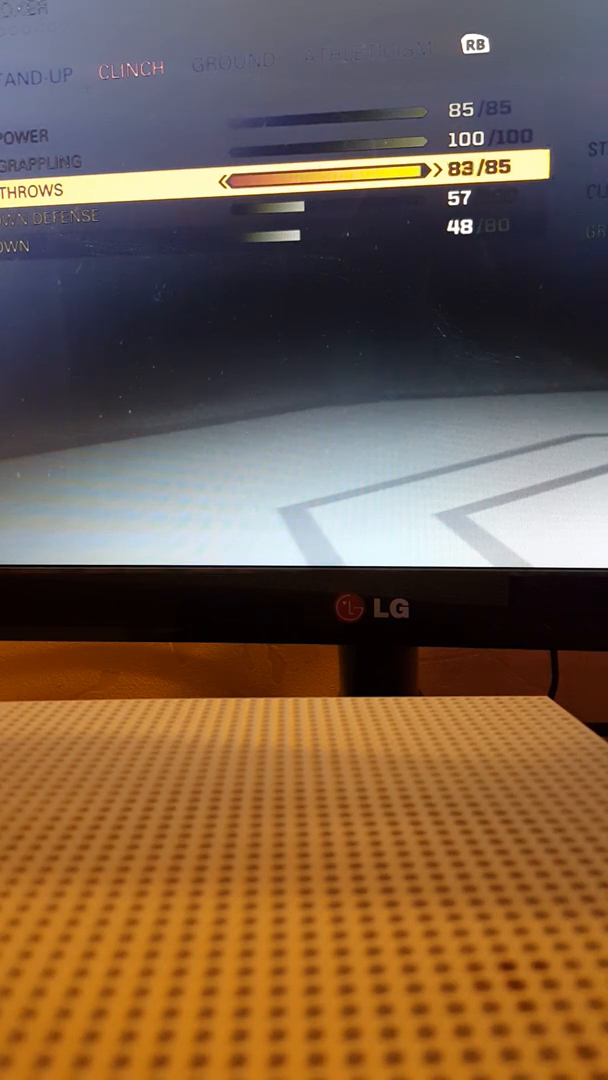
{"action": "key", "text": "down"}
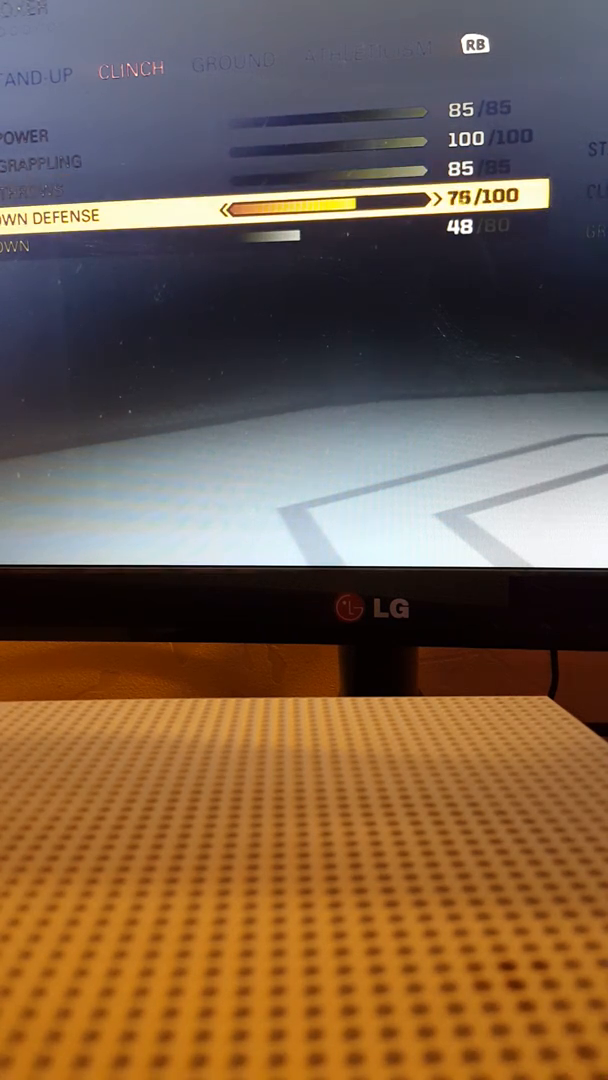
{"action": "key", "text": "down"}
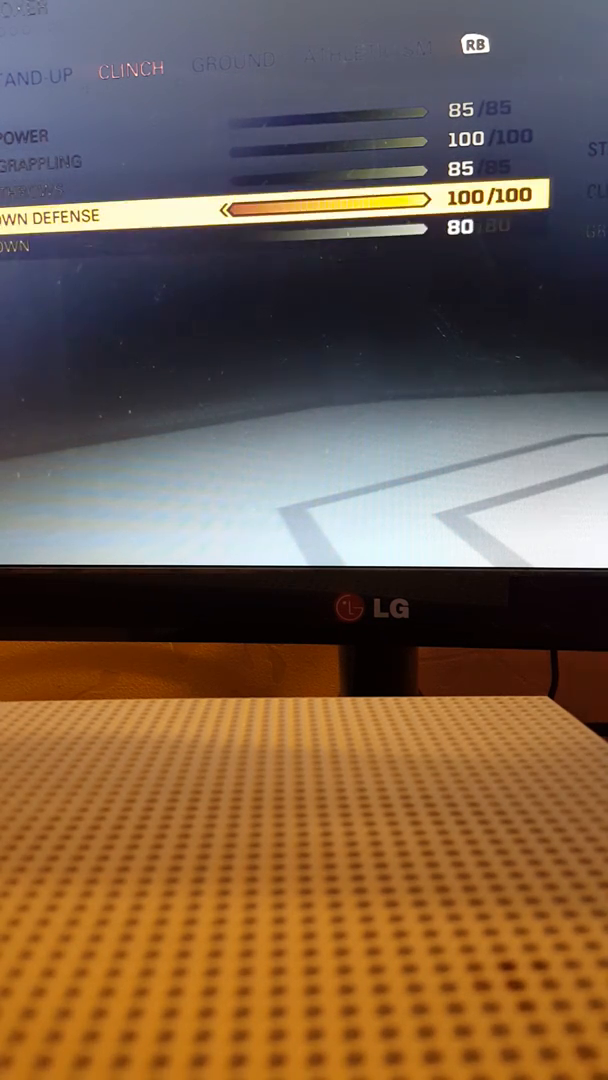
{"action": "left_click", "coordinate": [236, 60]}
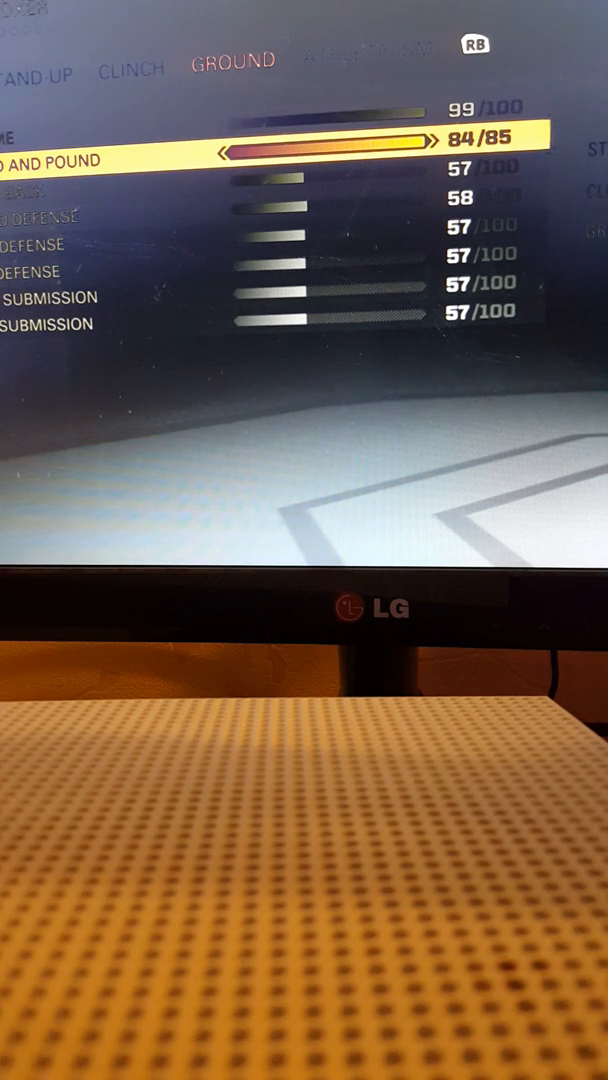
Step: Max the ground and pound, defense and submission ratings to 100/100 row by row
{"action": "key", "text": "down"}
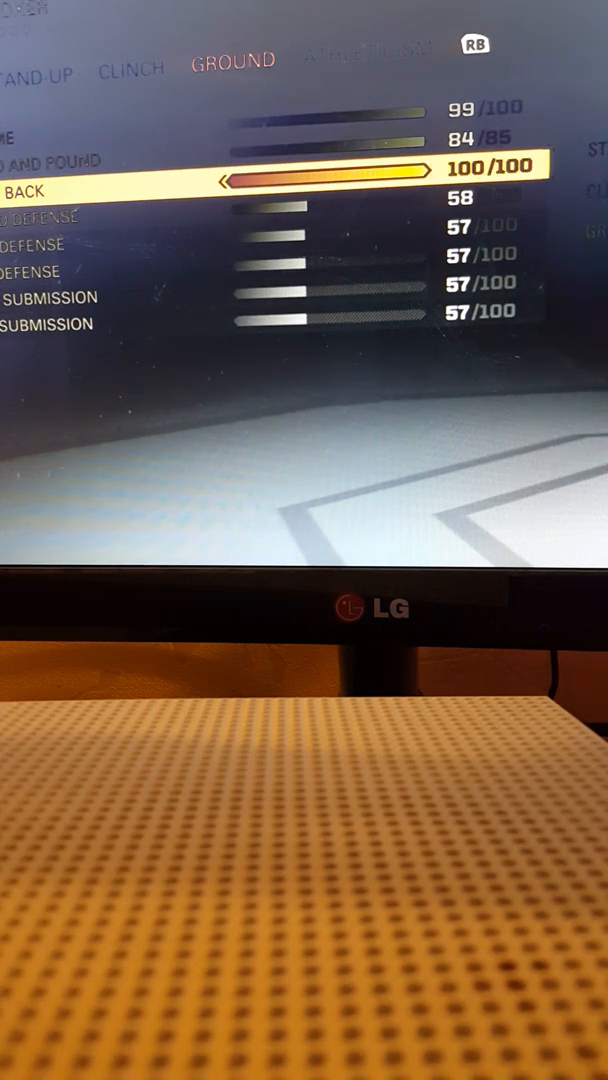
{"action": "key", "text": "Down"}
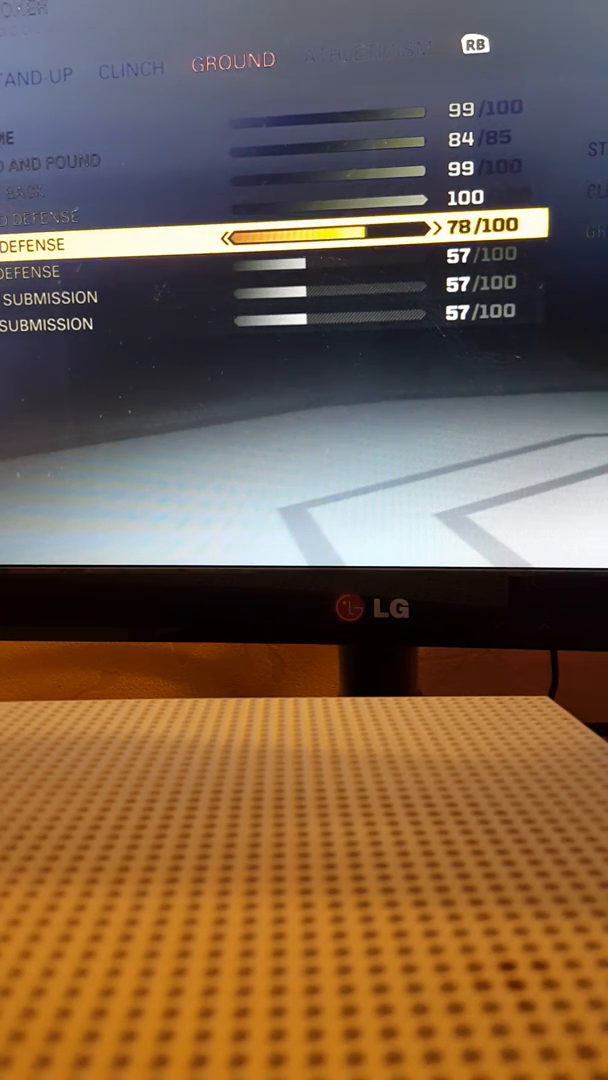
{"action": "key", "text": "down"}
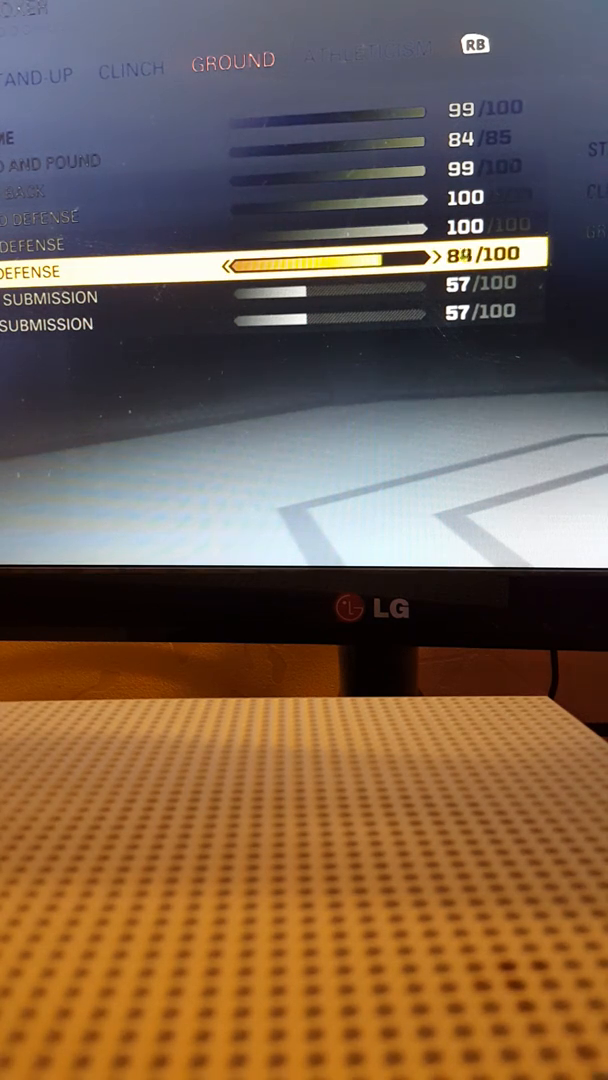
{"action": "key", "text": "down"}
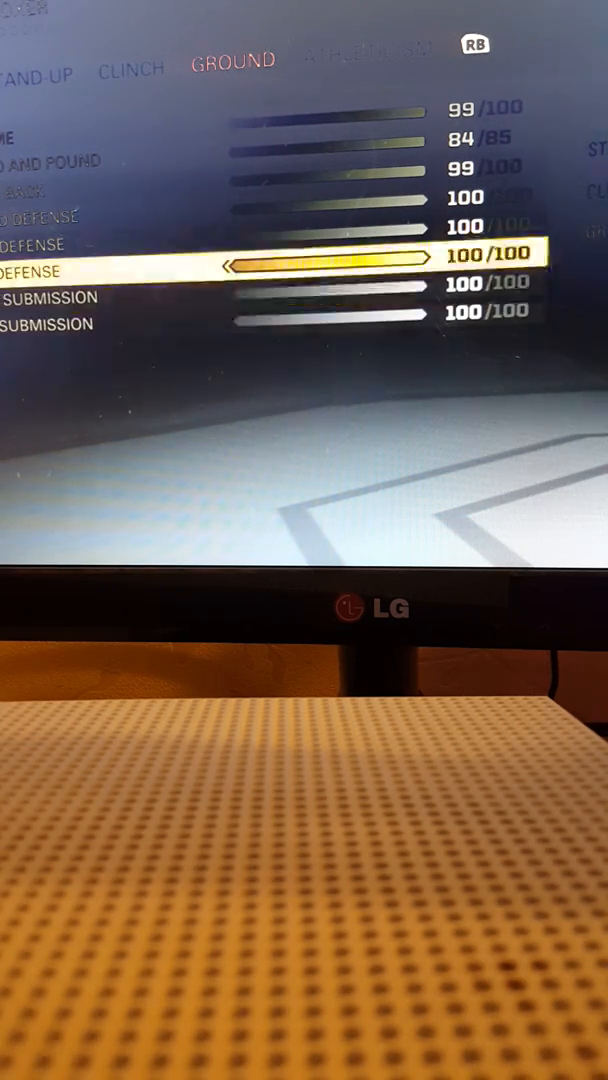
{"action": "key", "text": "up"}
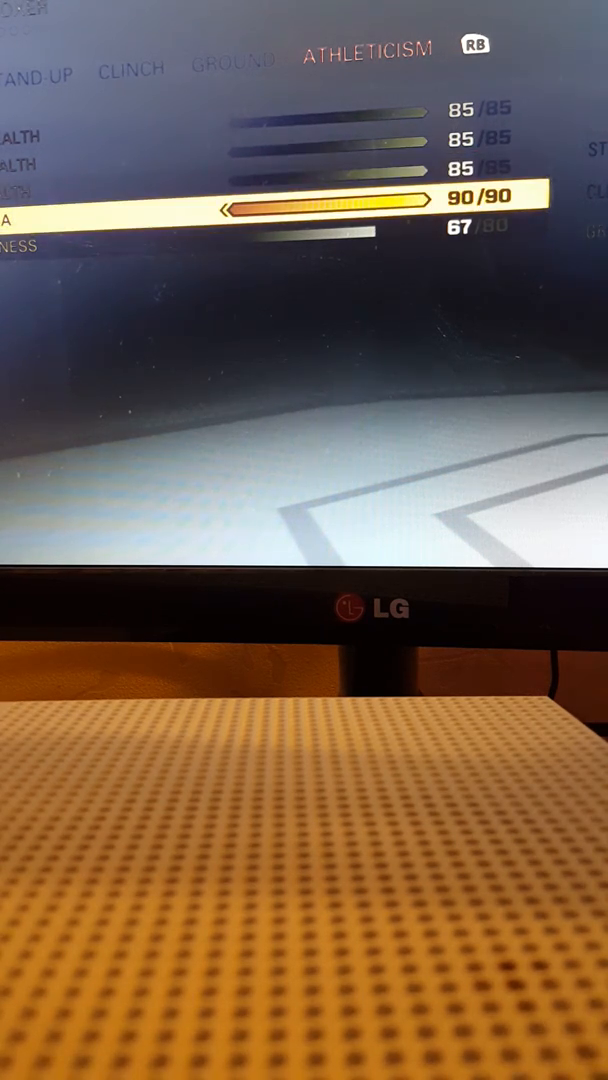
Step: Raise the last athleticism attribute to its 80/80 cap, leaving stamina at 90
{"action": "key", "text": "Down"}
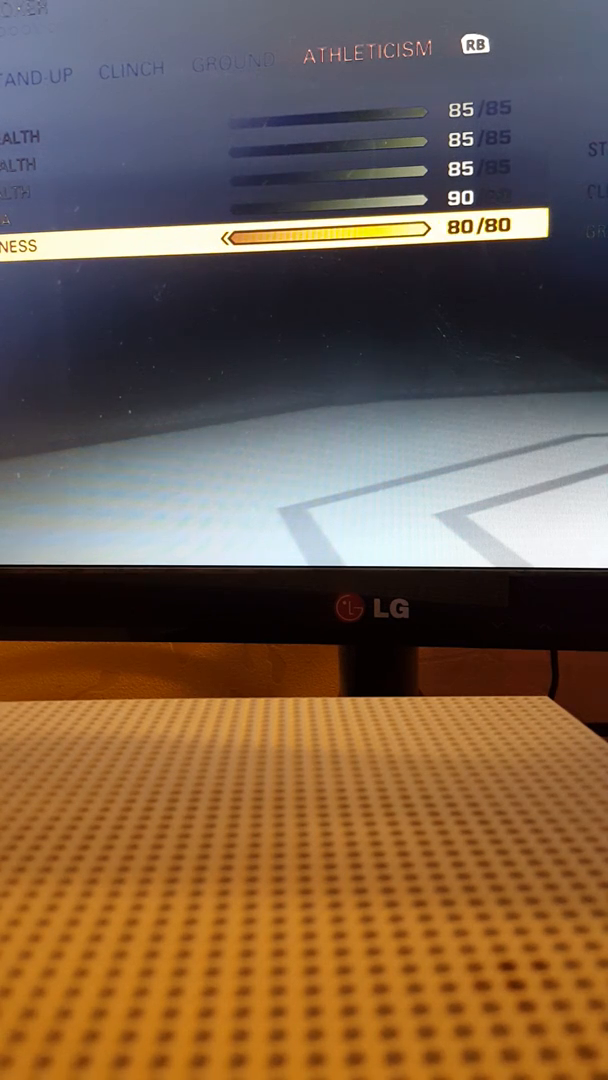